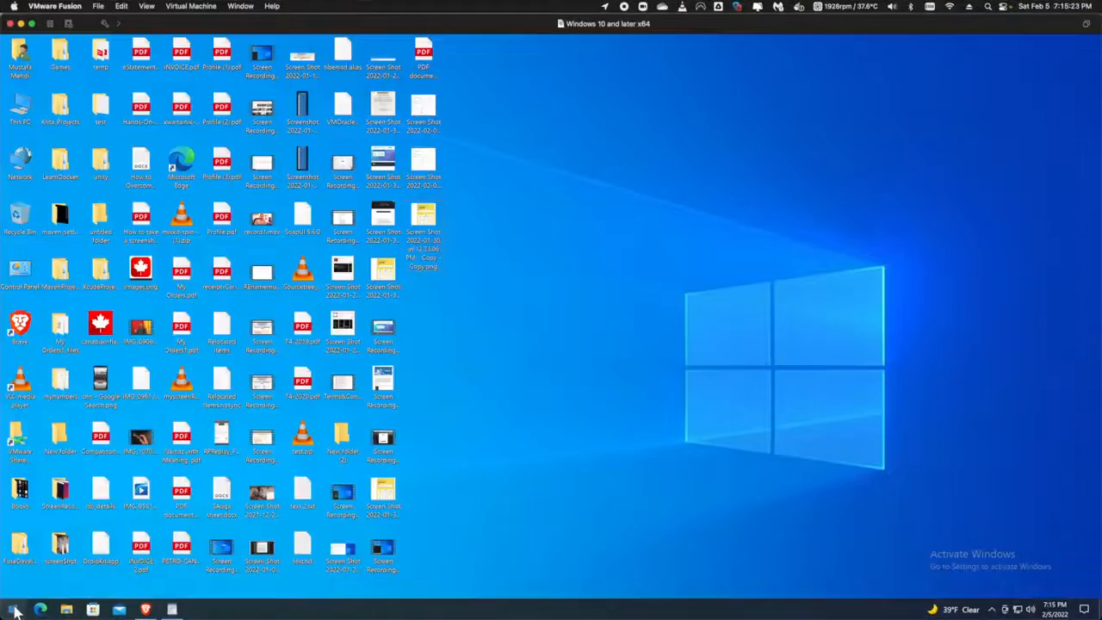
Turn on Clipboard history in Settings > System > Clipboard and close Settings
left_click(14, 609)
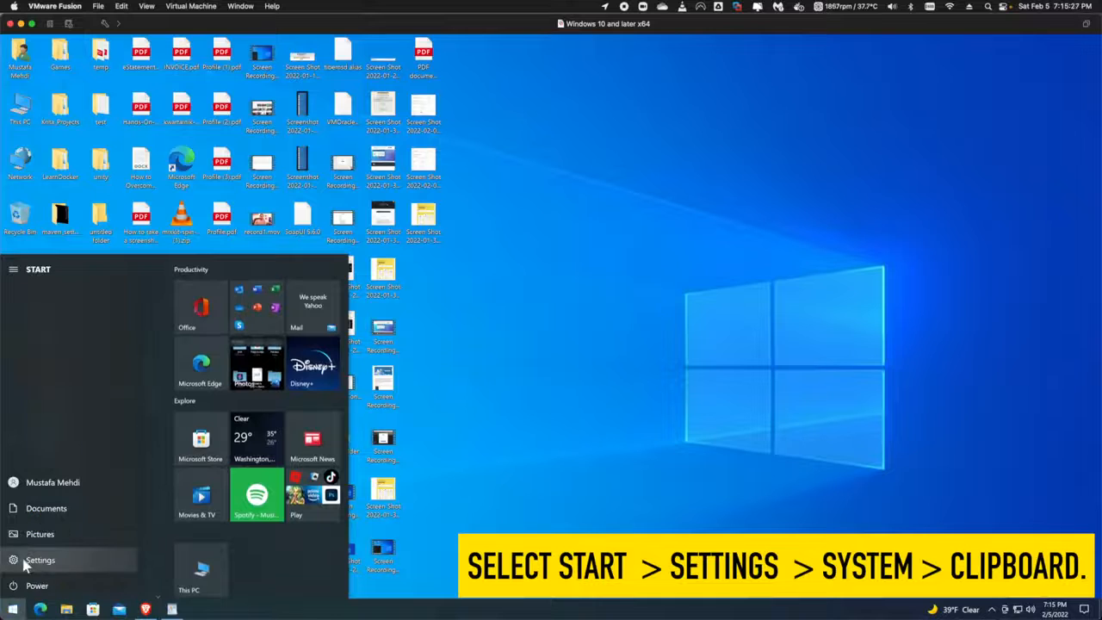
left_click(40, 559)
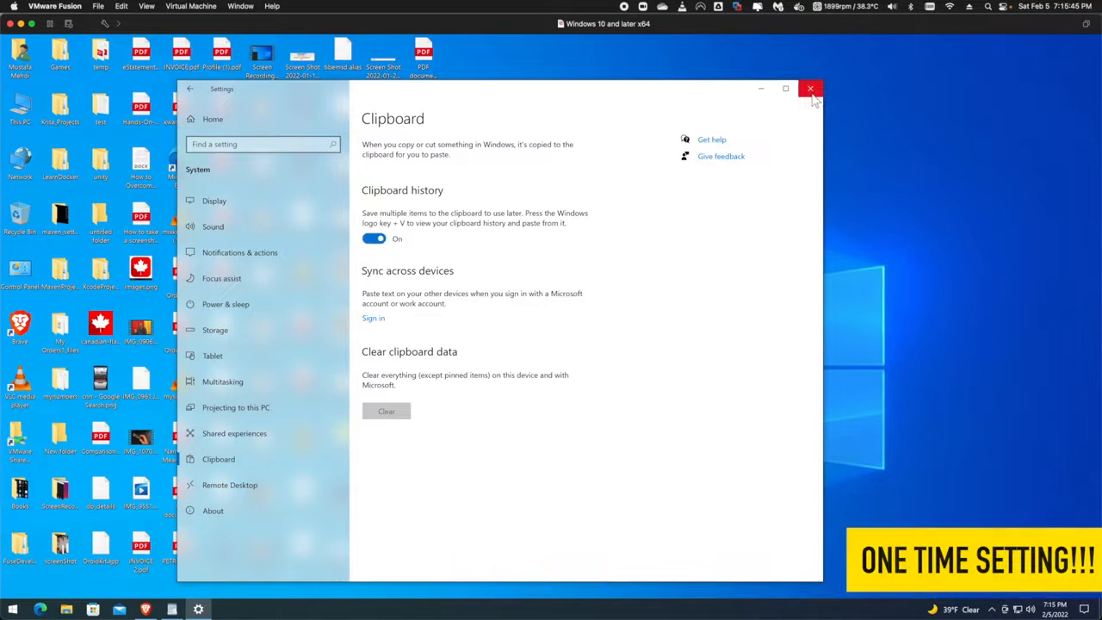
left_click(809, 90)
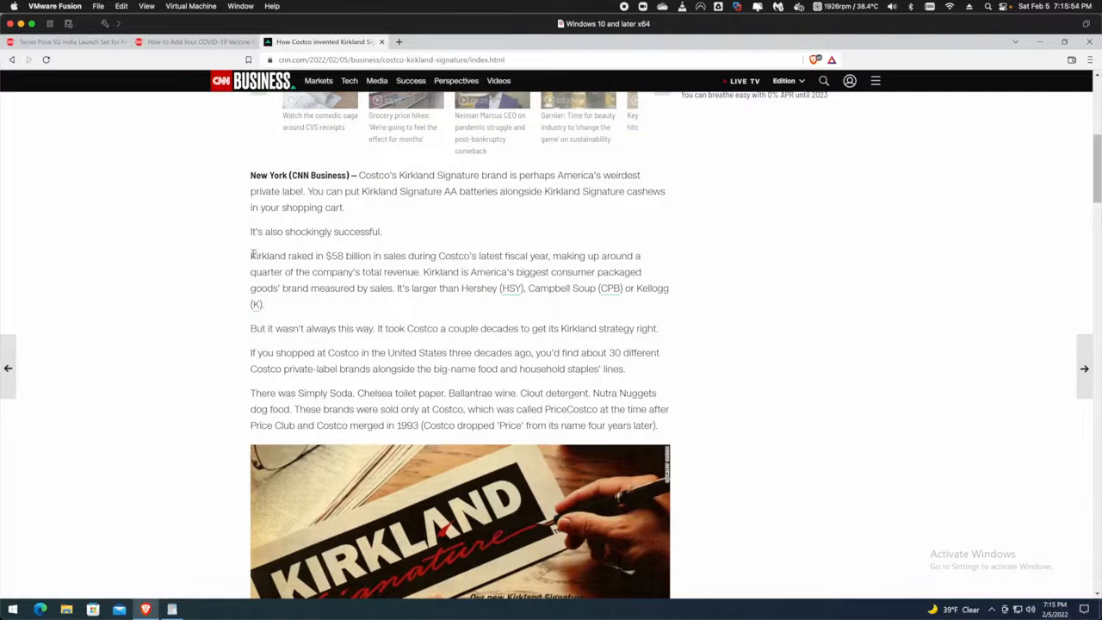
Copy the Kirkland sales paragraph, then the COVID-19 vaccine certificate paragraph from the other tab
left_click_drag(251, 255, 411, 290)
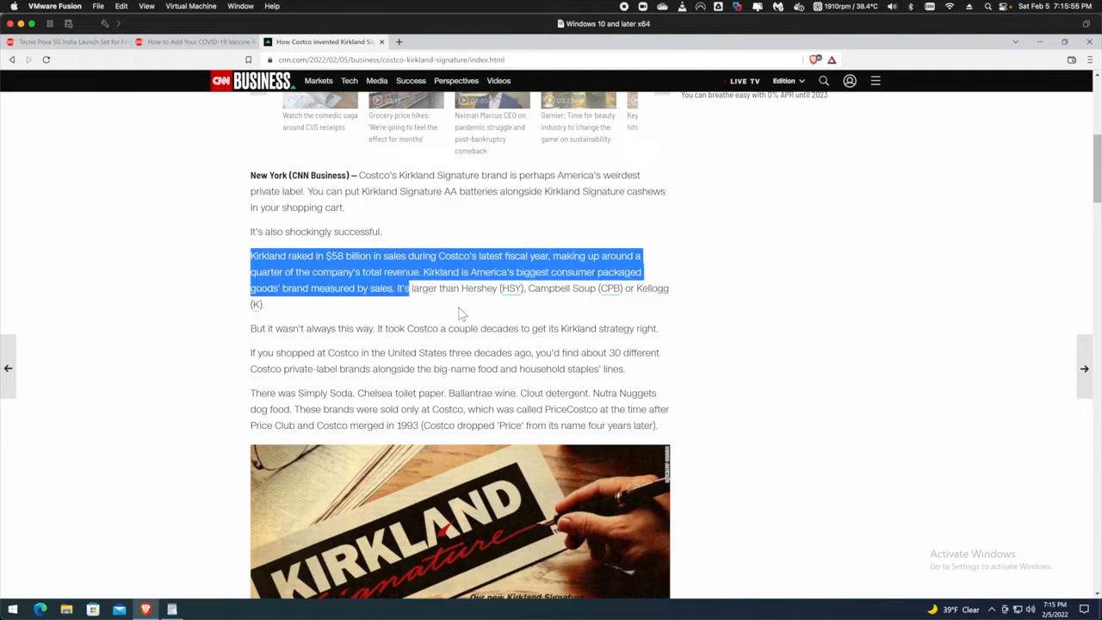
left_click(189, 41)
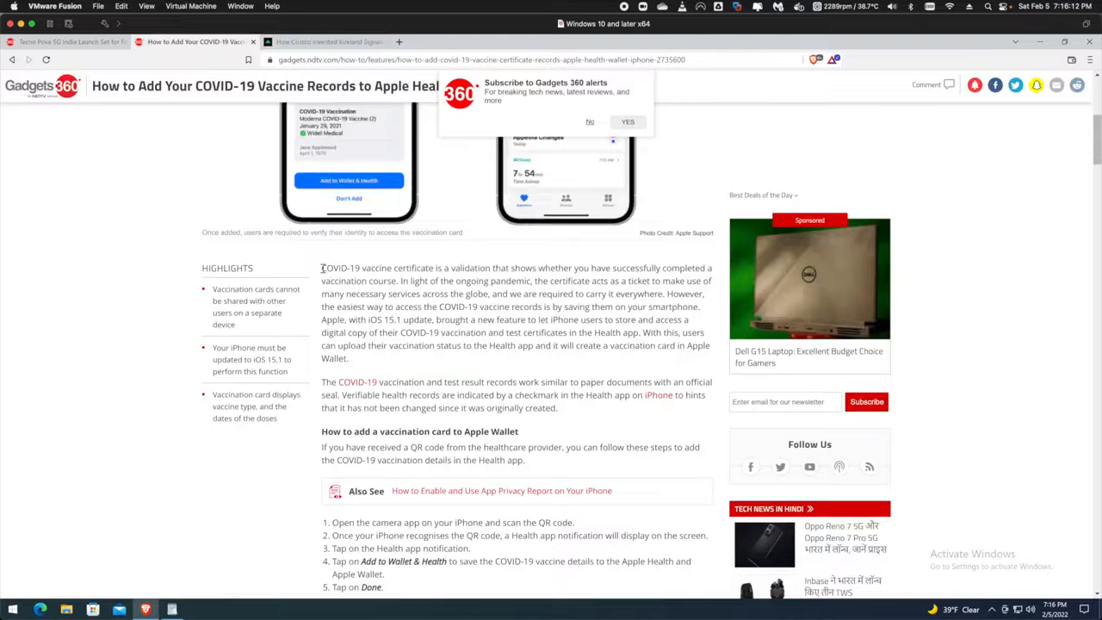
left_click_drag(321, 268, 348, 358)
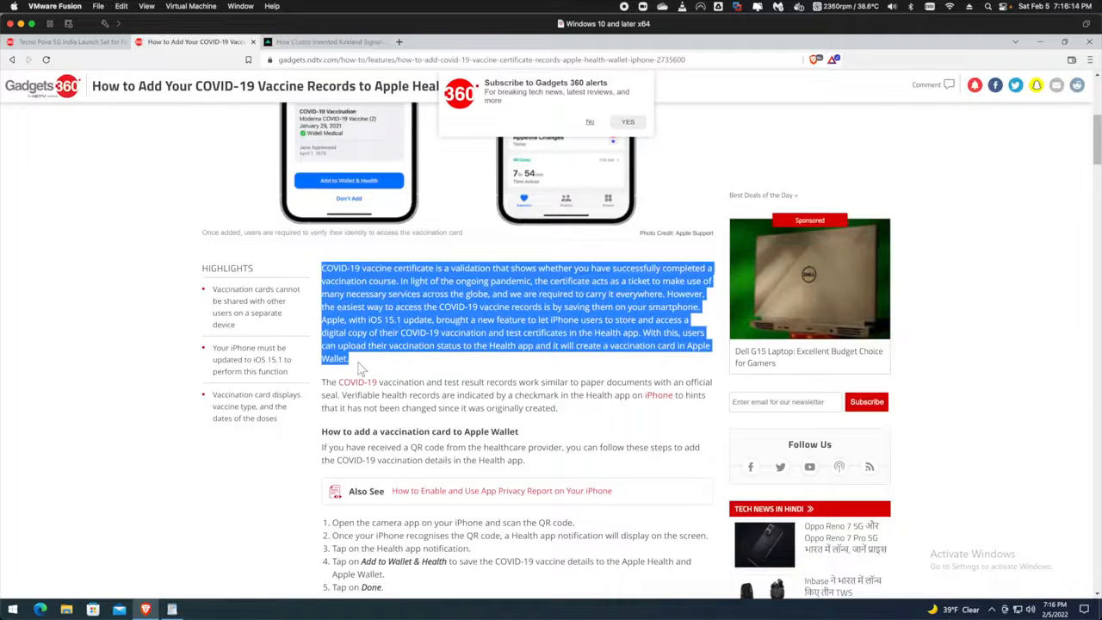
left_click(60, 41)
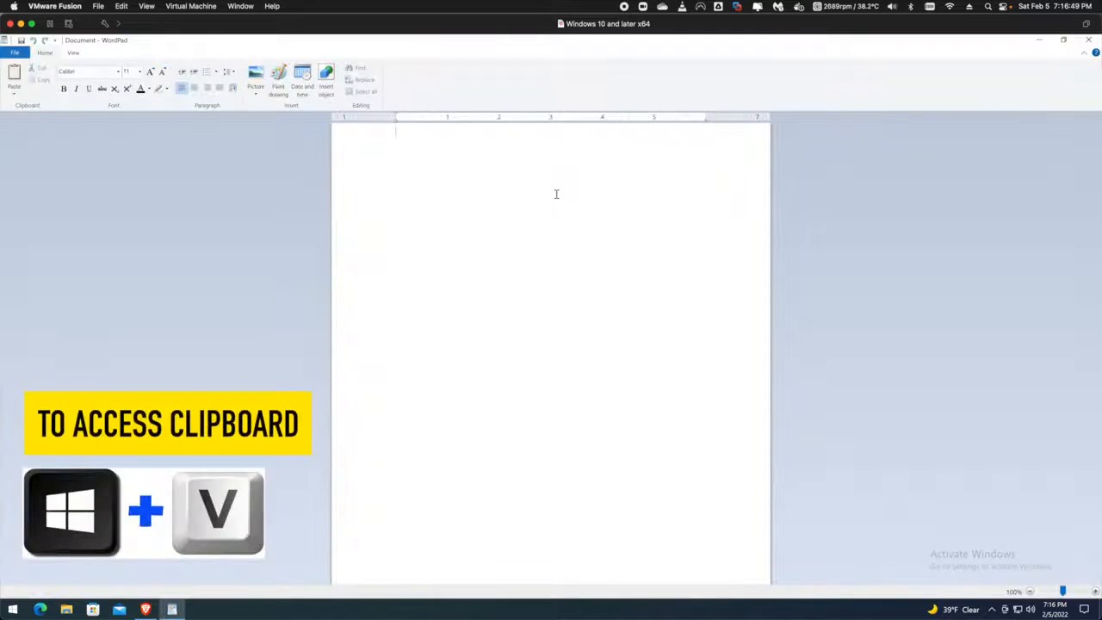
Paste the Kirkland paragraph and then the COVID-19 certificate paragraph from Win+V clipboard history
key("Win+v")
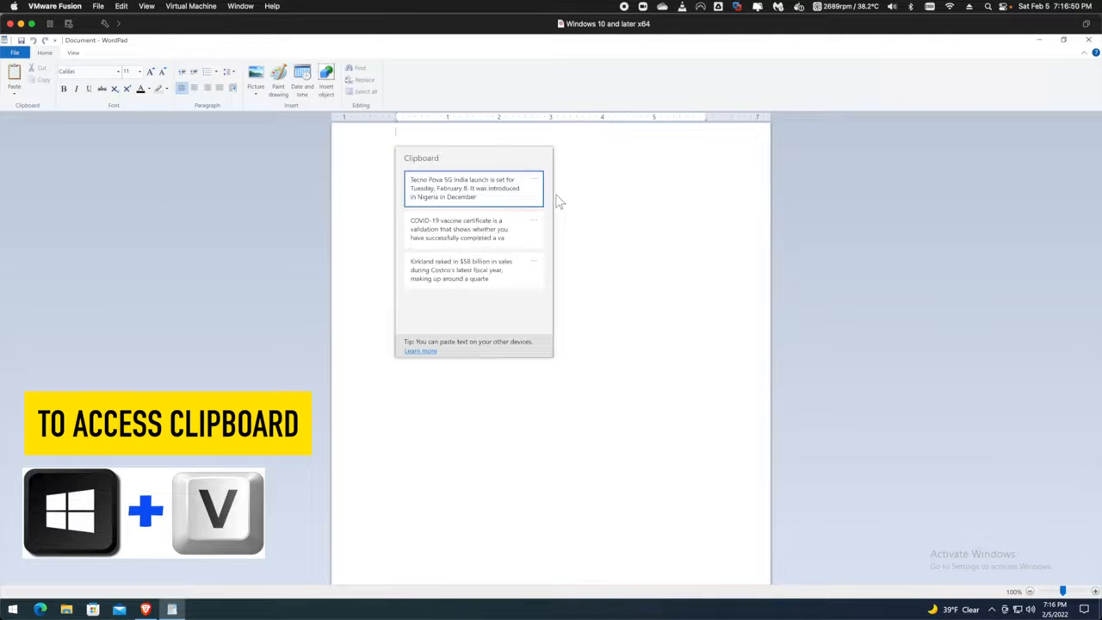
mouse_move(365, 182)
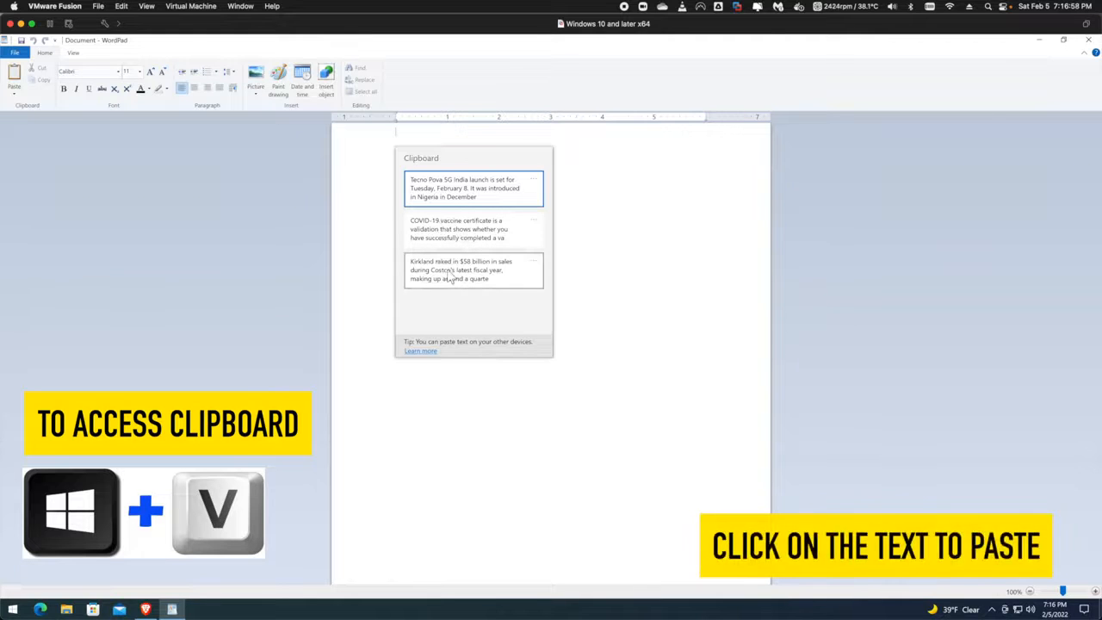
left_click(461, 268)
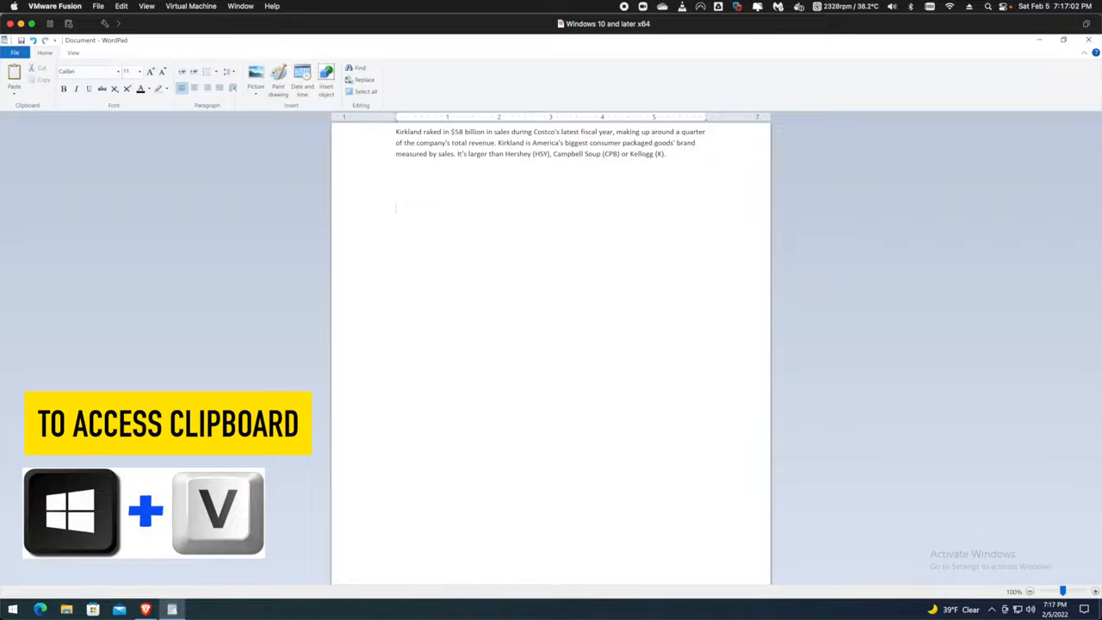
key("Win+V")
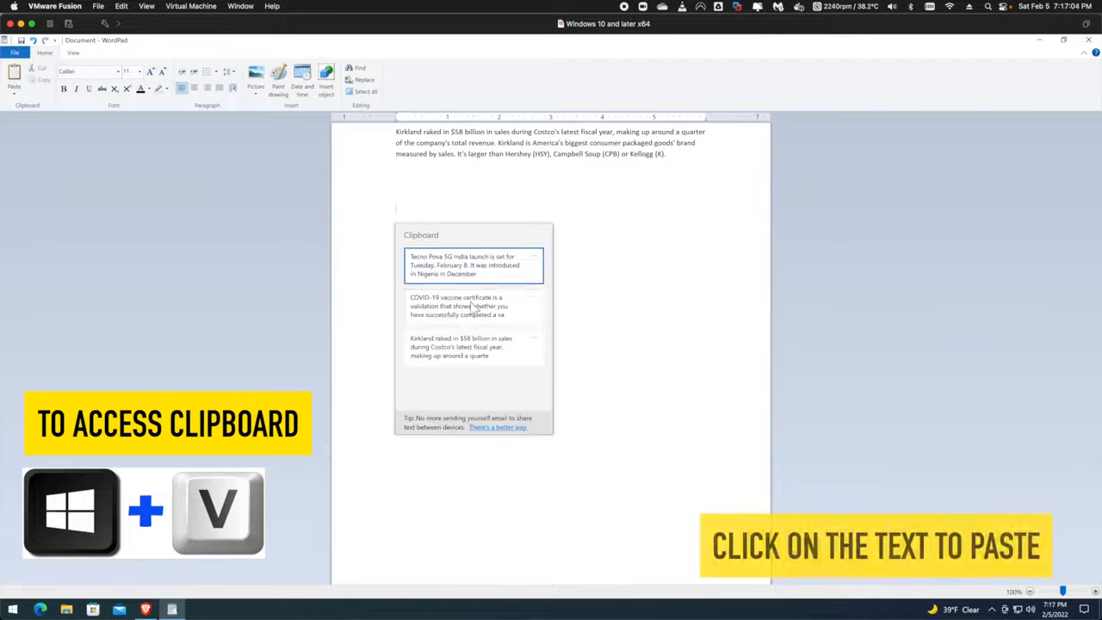
left_click(458, 307)
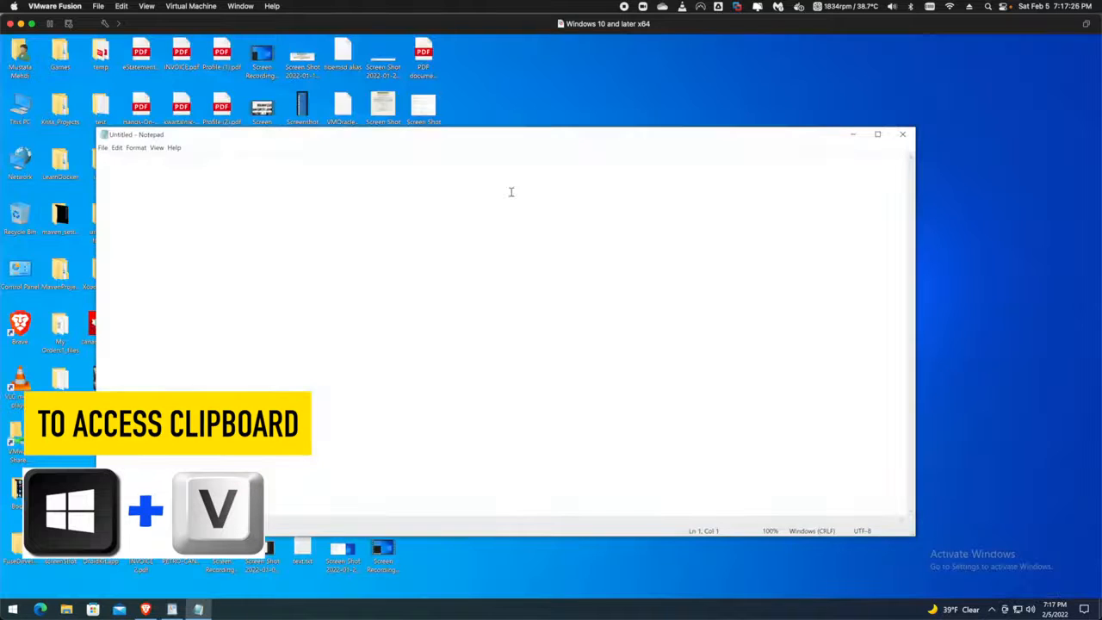
Paste a history item into Notepad, then show the phone launch item's options to pin it
key("Win+V")
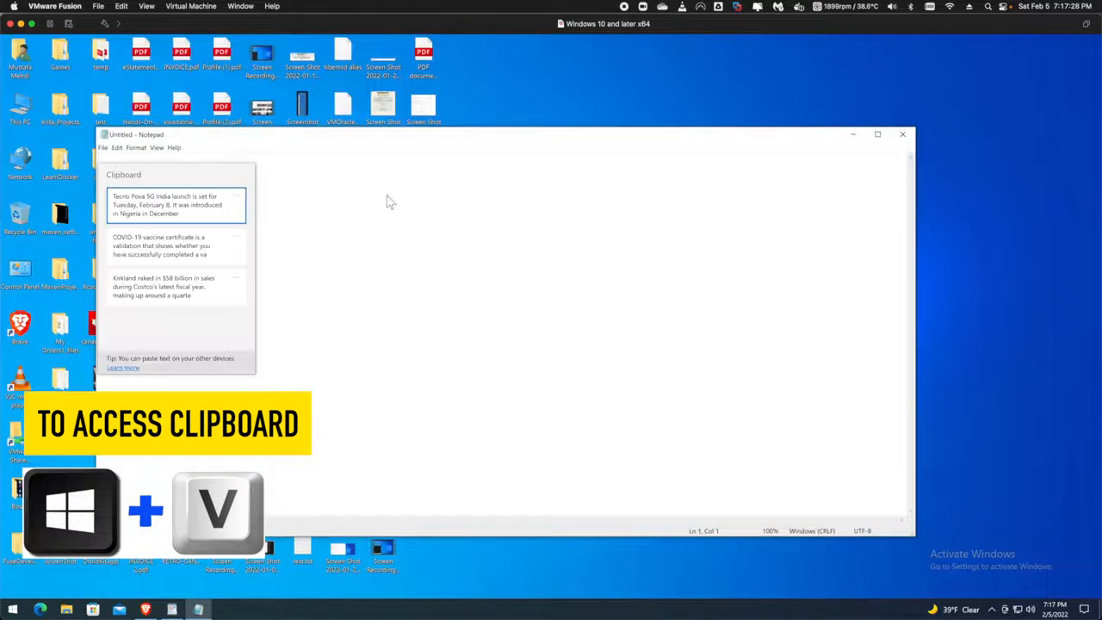
left_click(175, 245)
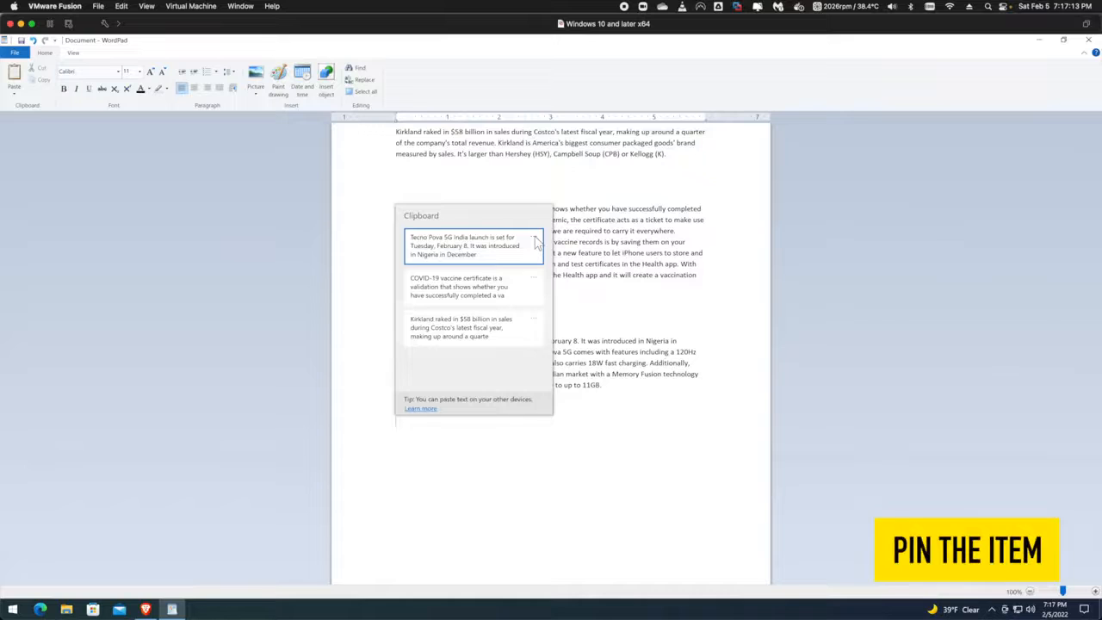
left_click(533, 241)
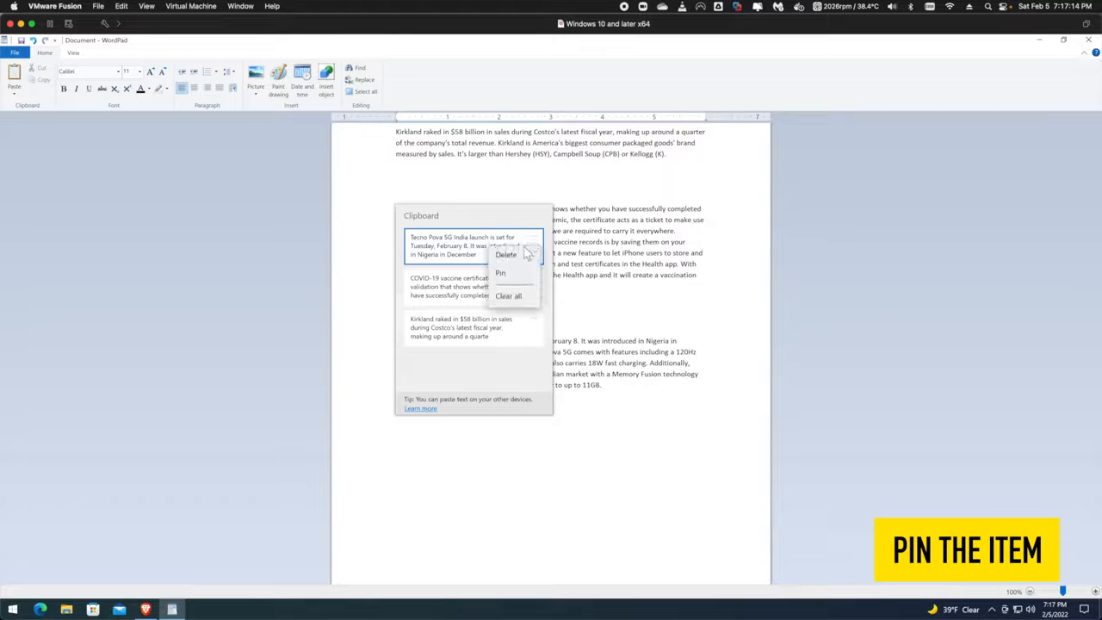